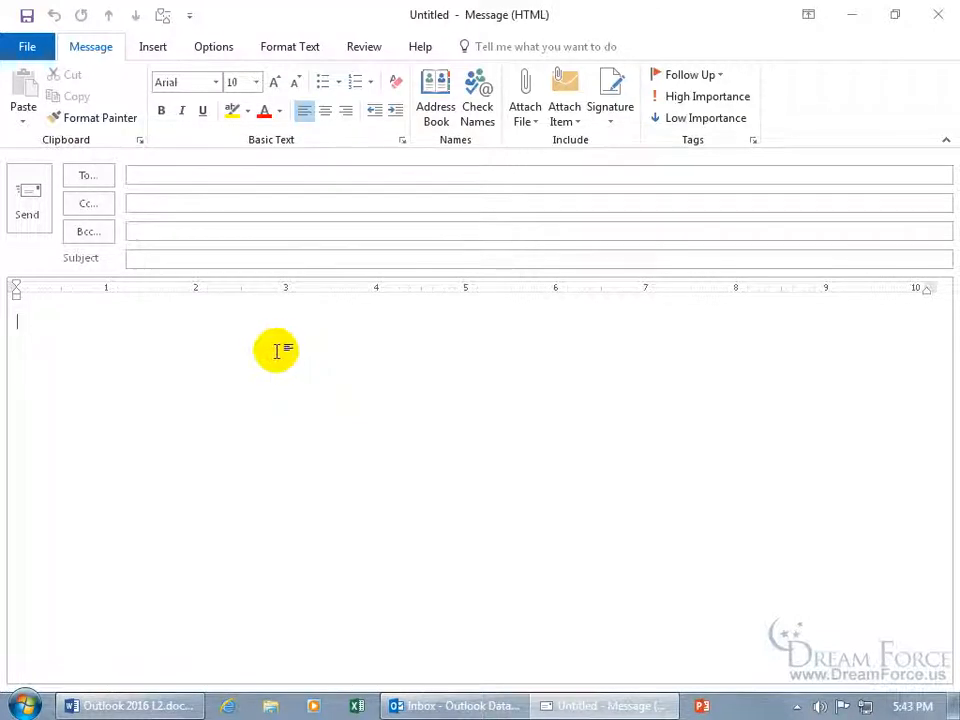
mouse_move(97, 325)
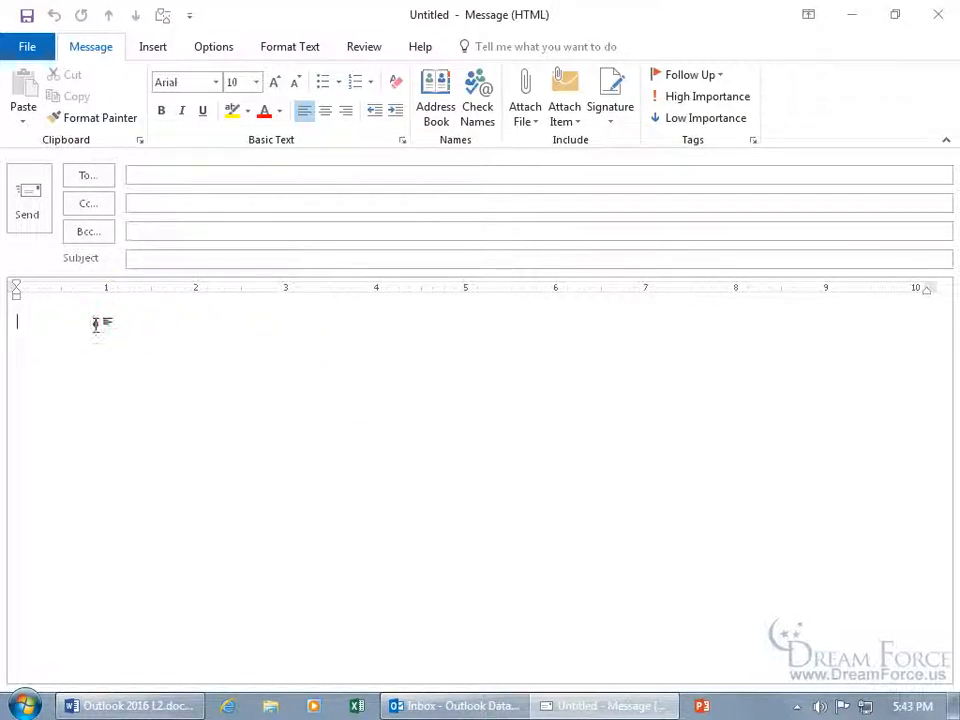
- Insert a heart from the Symbol list at the body's start and color it red
left_click(152, 46)
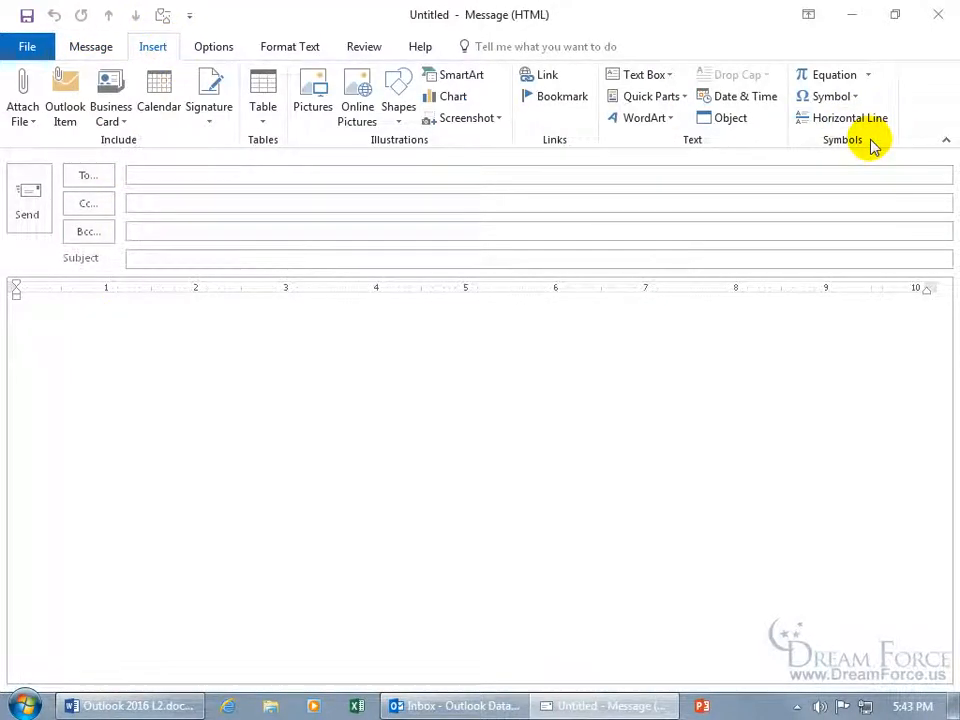
left_click(832, 96)
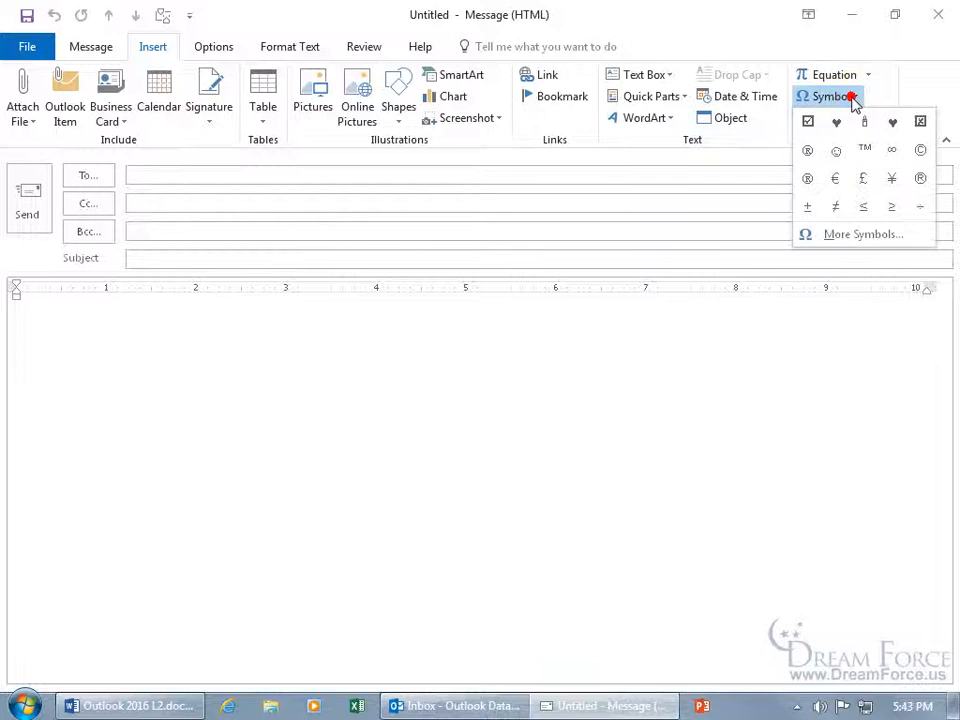
mouse_move(849, 147)
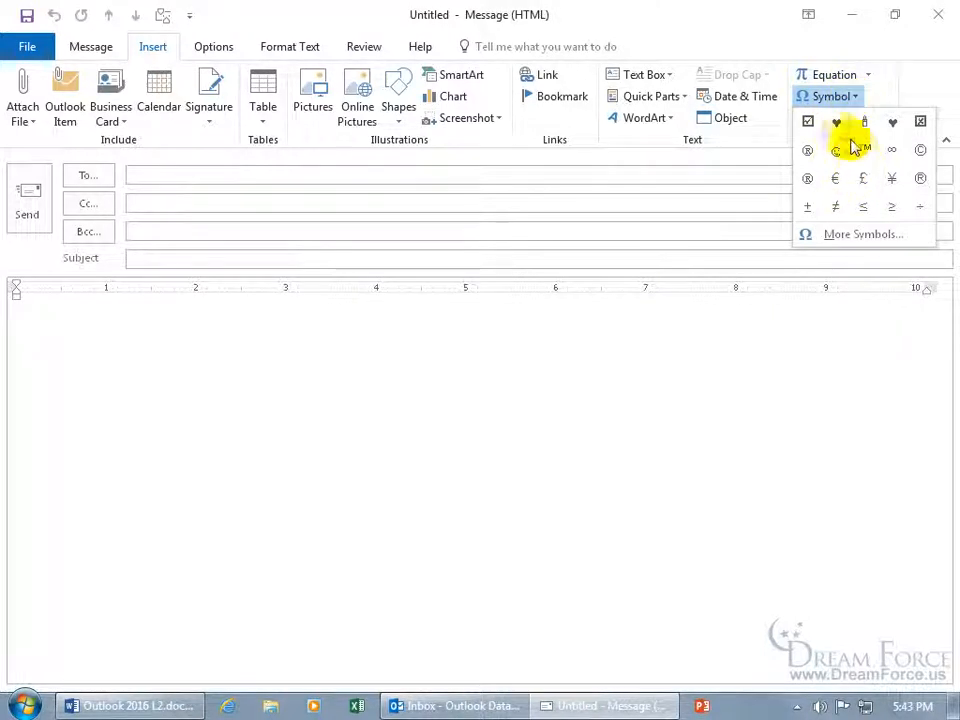
left_click(836, 122)
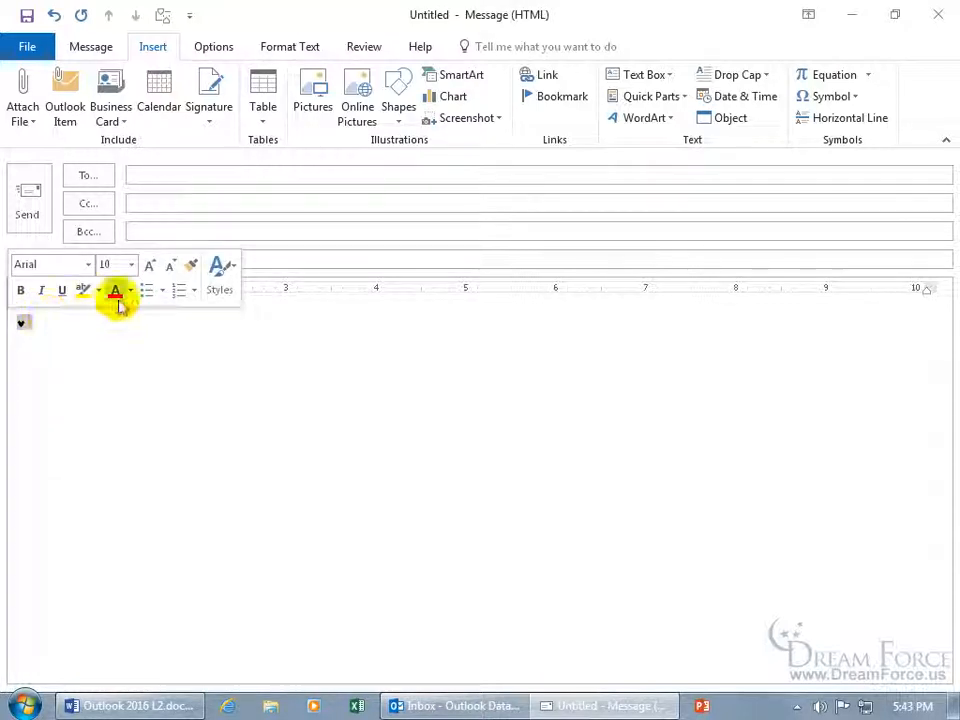
left_click(130, 264)
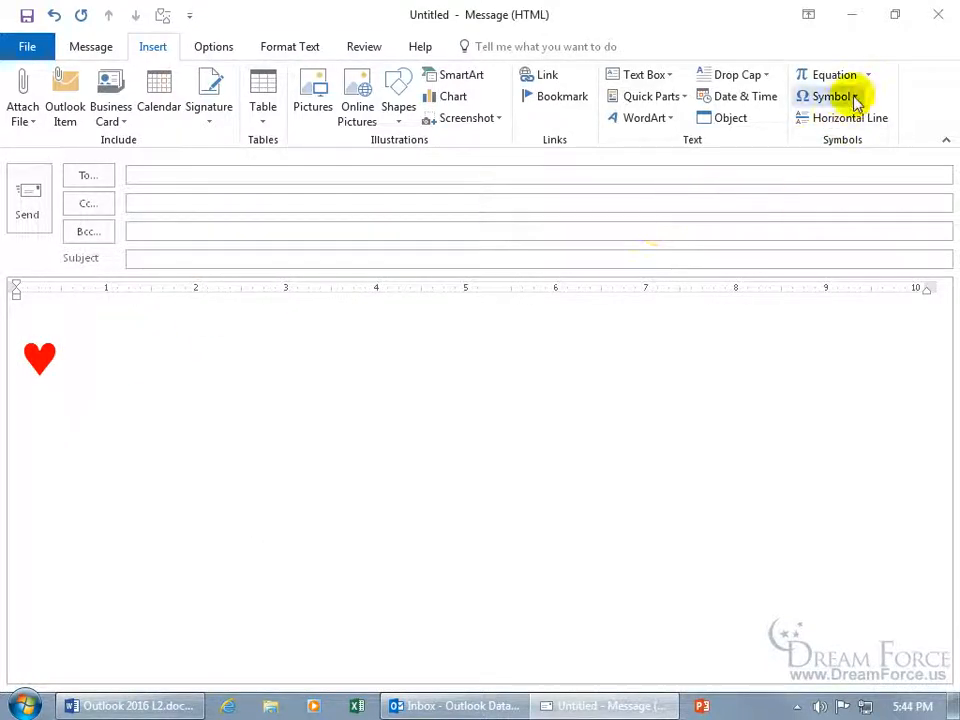
- Insert the Wingdings checked-box symbol through More Symbols after the heart
left_click(831, 96)
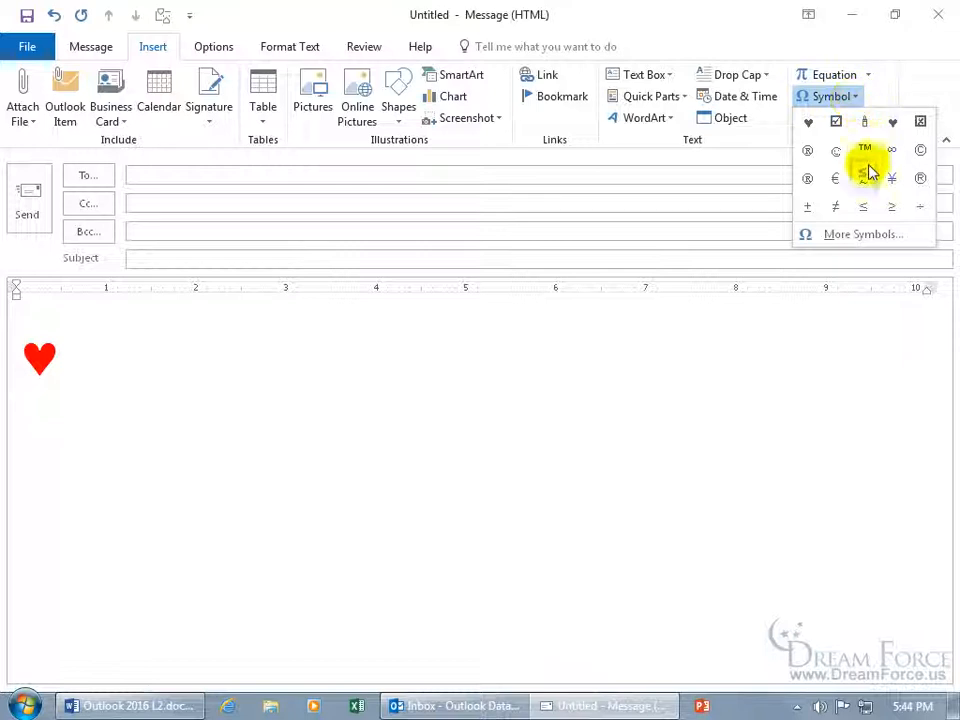
left_click(862, 233)
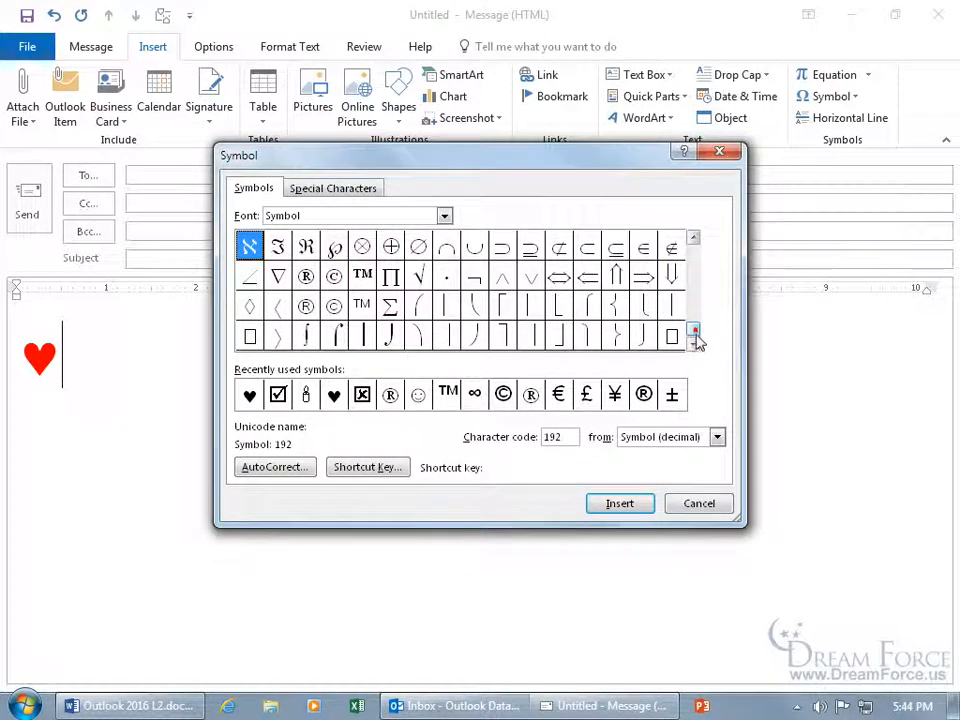
left_click(444, 215)
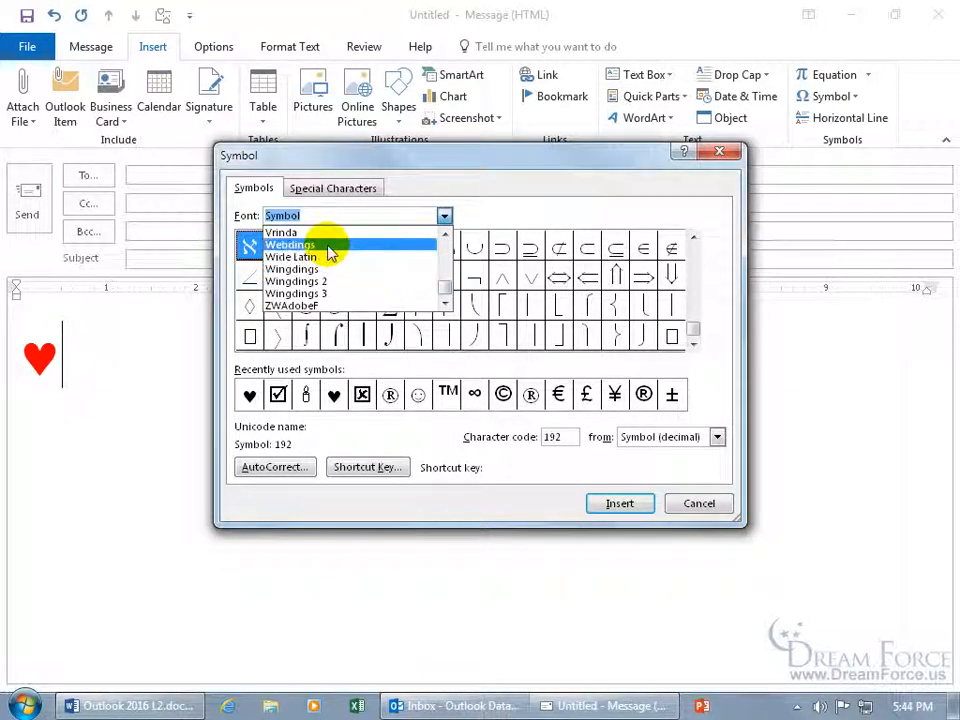
left_click(292, 244)
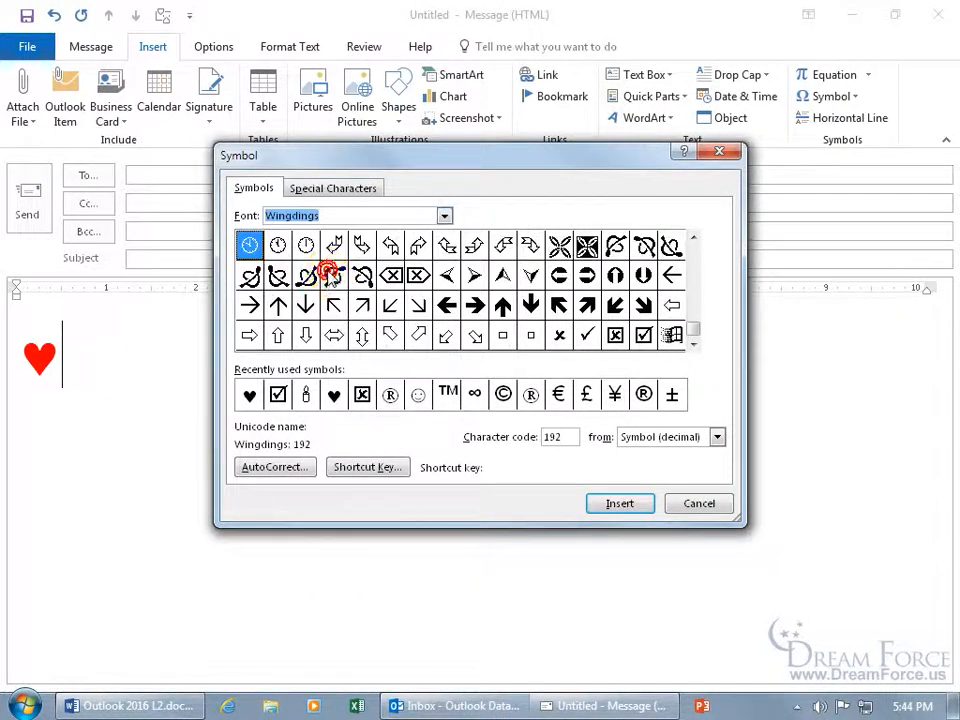
left_click(334, 275)
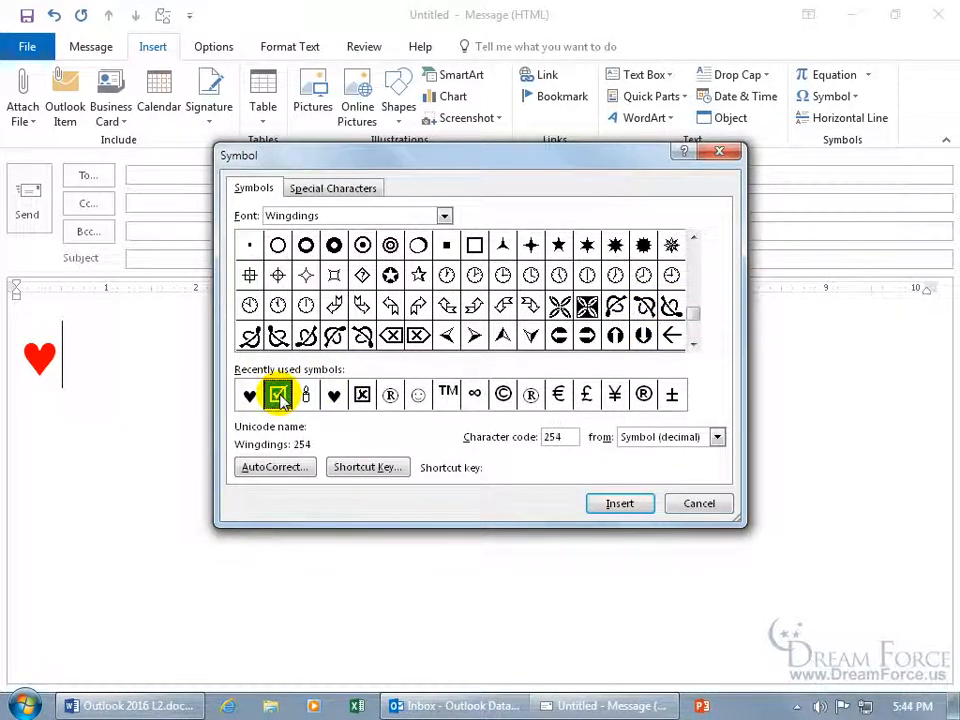
left_click(619, 503)
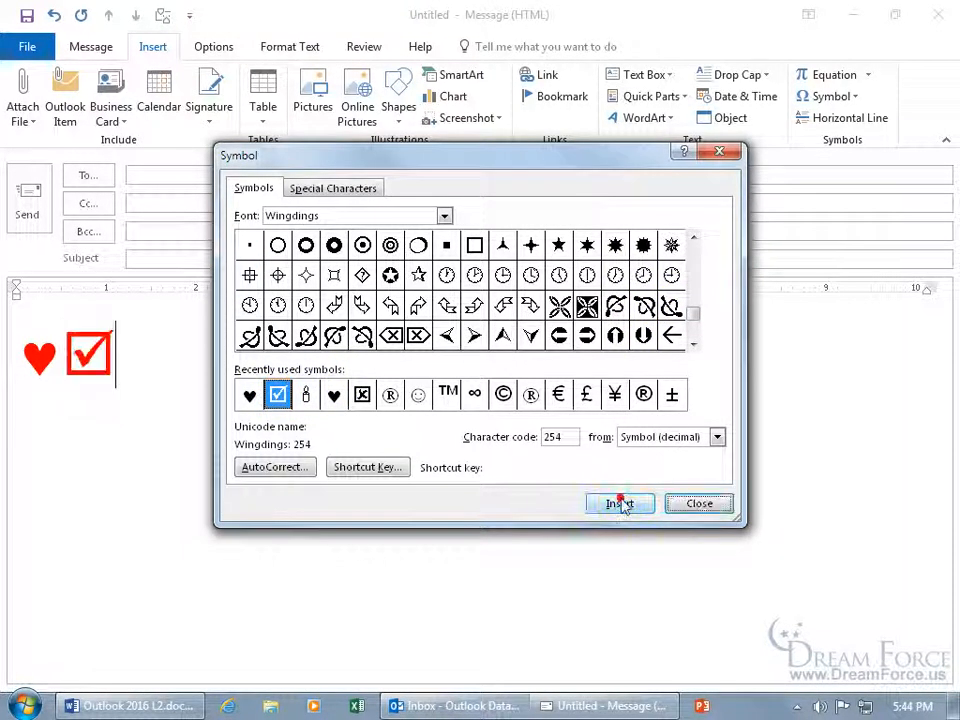
left_click(698, 503)
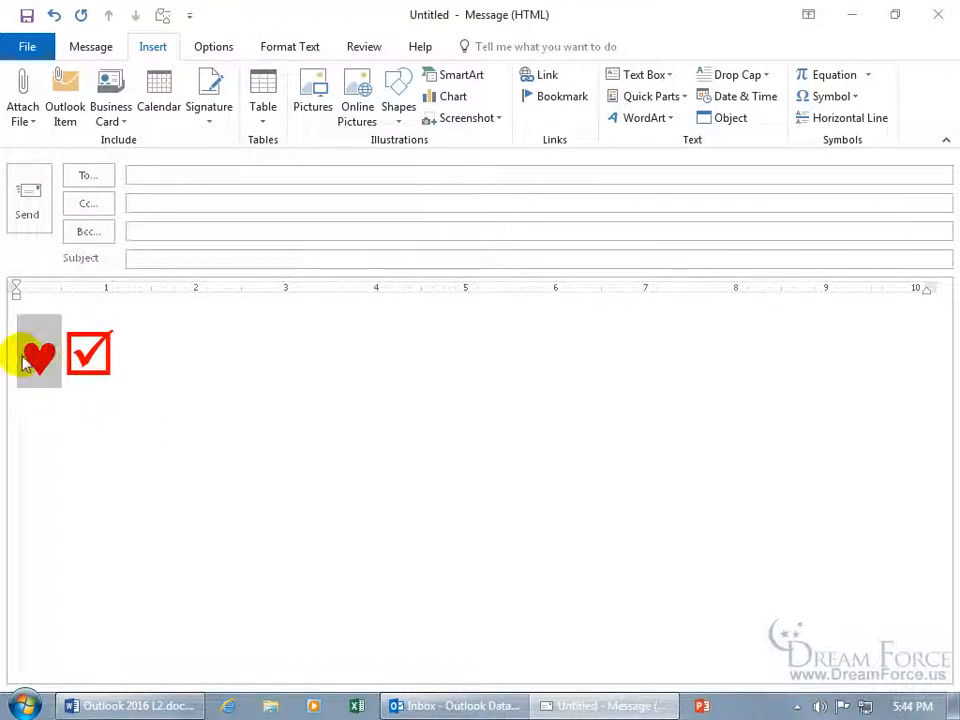
- Set the checkbox symbol to font size 24, smaller than the heart
left_click(91, 47)
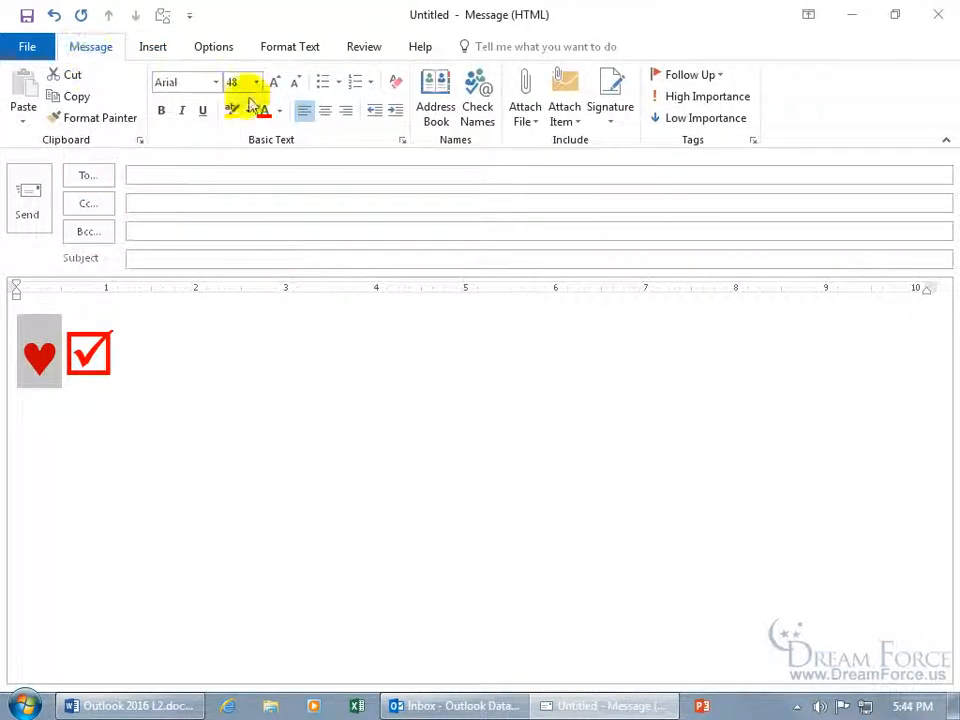
left_click(88, 351)
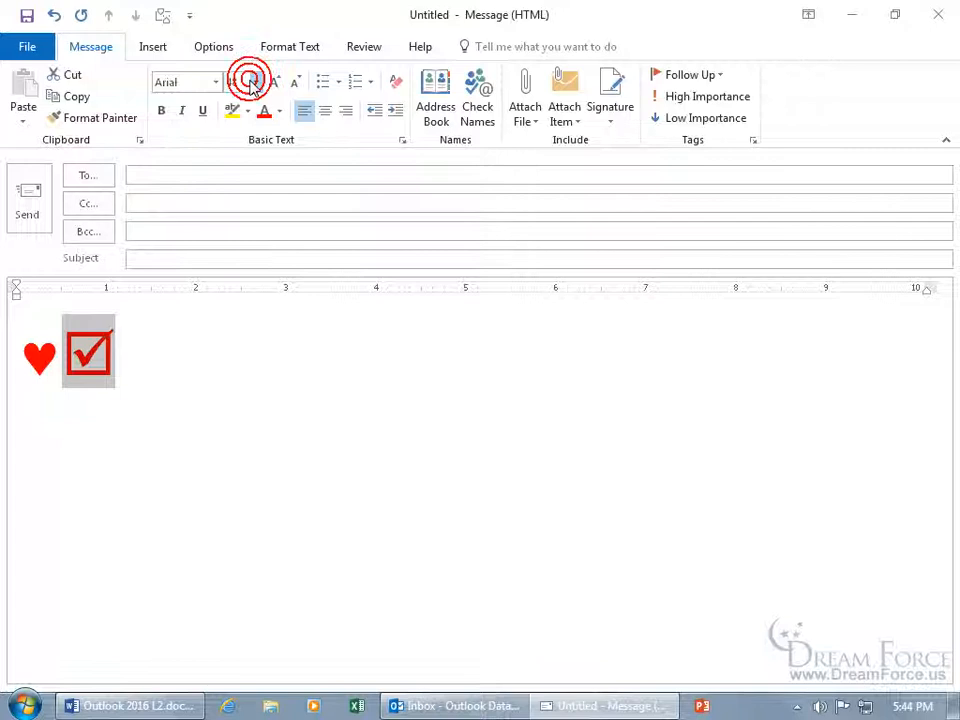
left_click(256, 82)
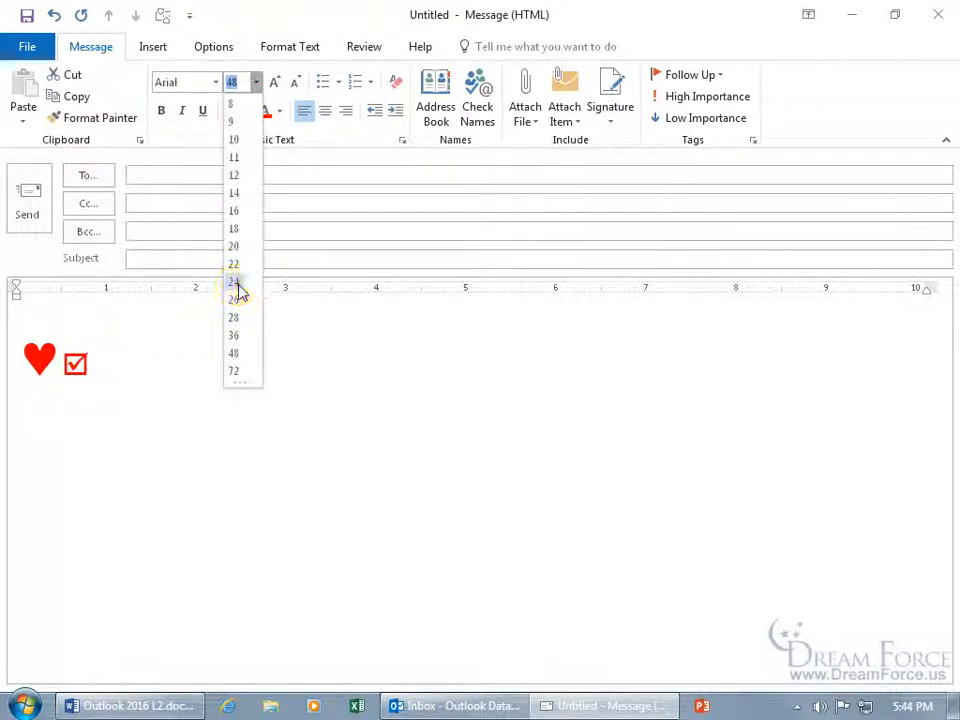
left_click(233, 281)
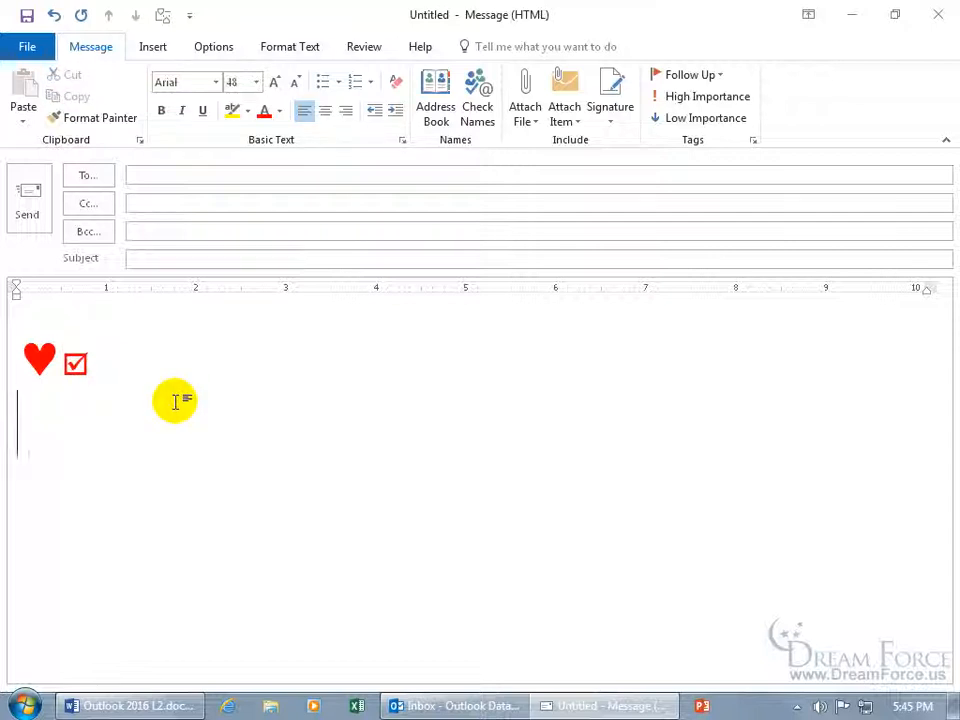
left_click(153, 46)
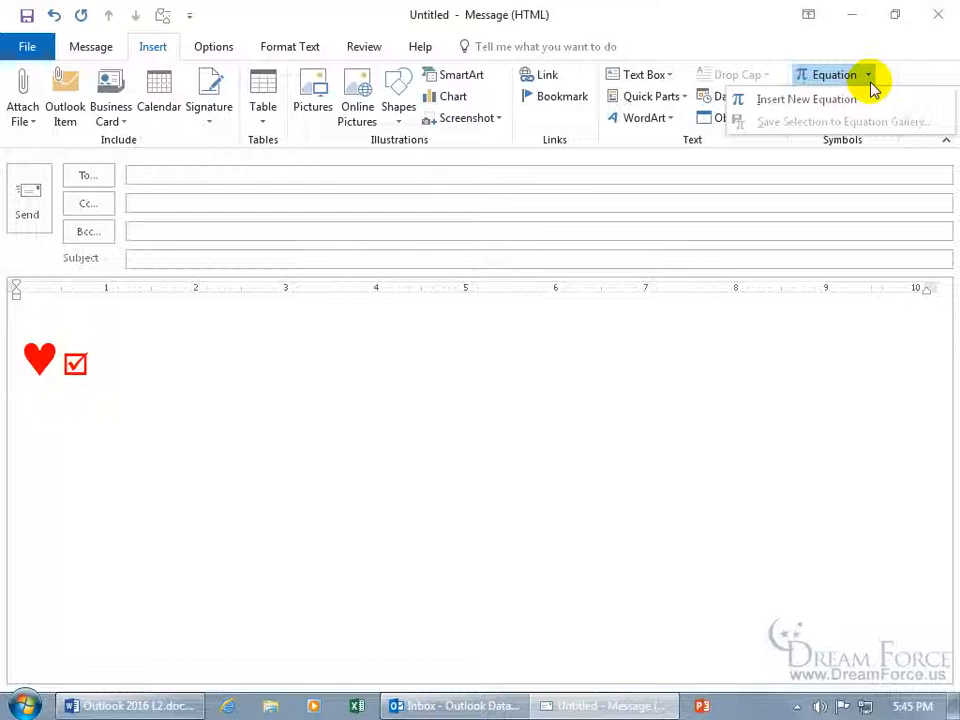
mouse_move(805, 99)
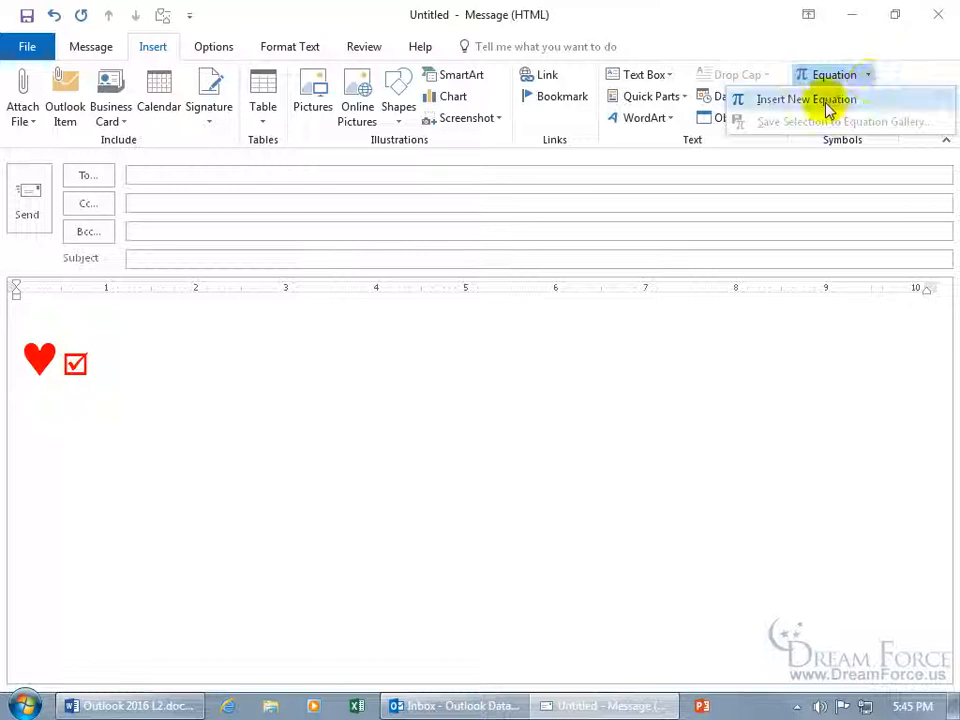
- Insert a new blank equation on the line below the heart and checkbox
left_click(832, 74)
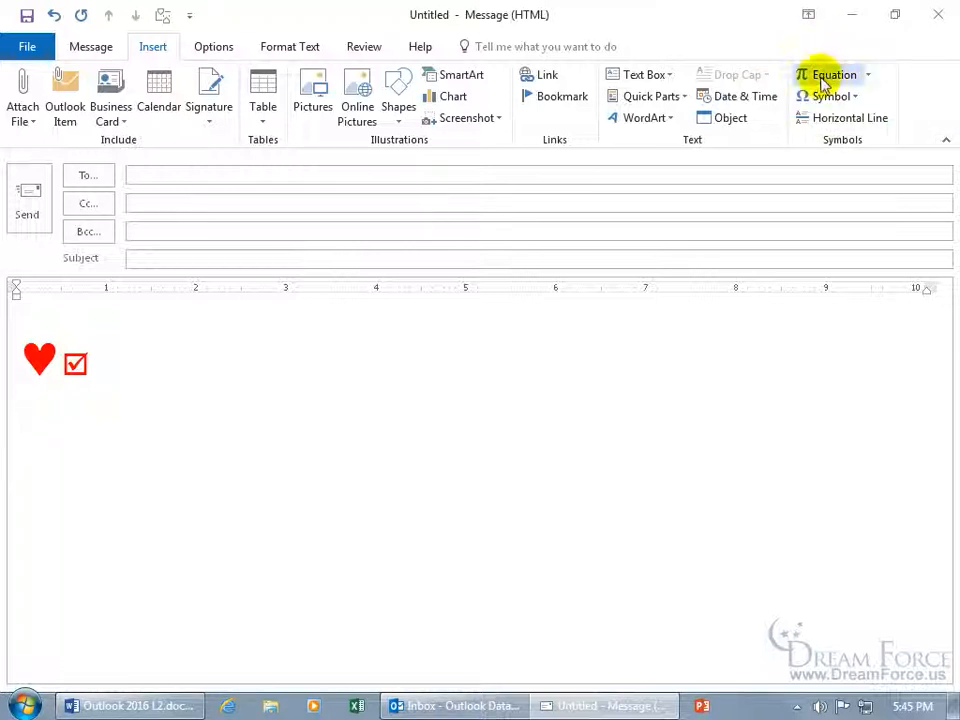
left_click(826, 74)
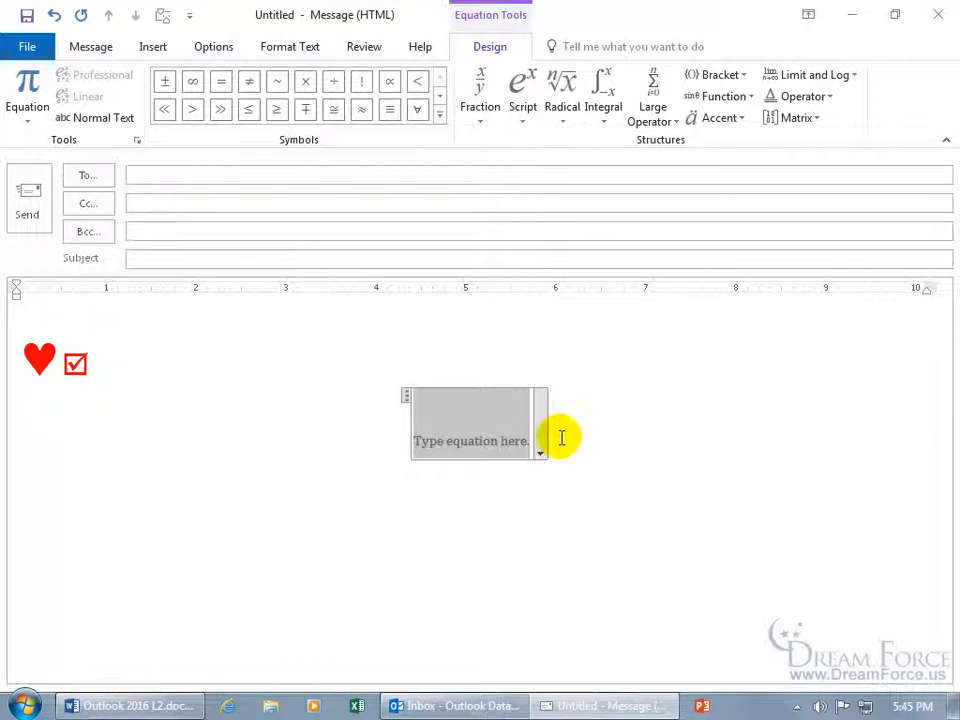
mouse_move(250, 381)
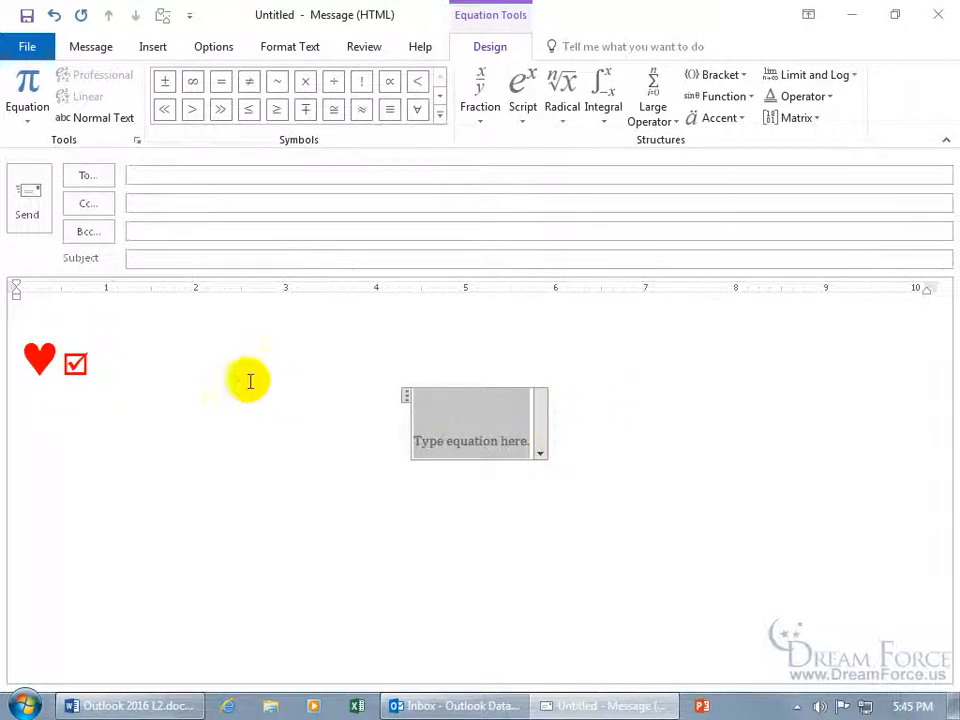
mouse_move(111, 365)
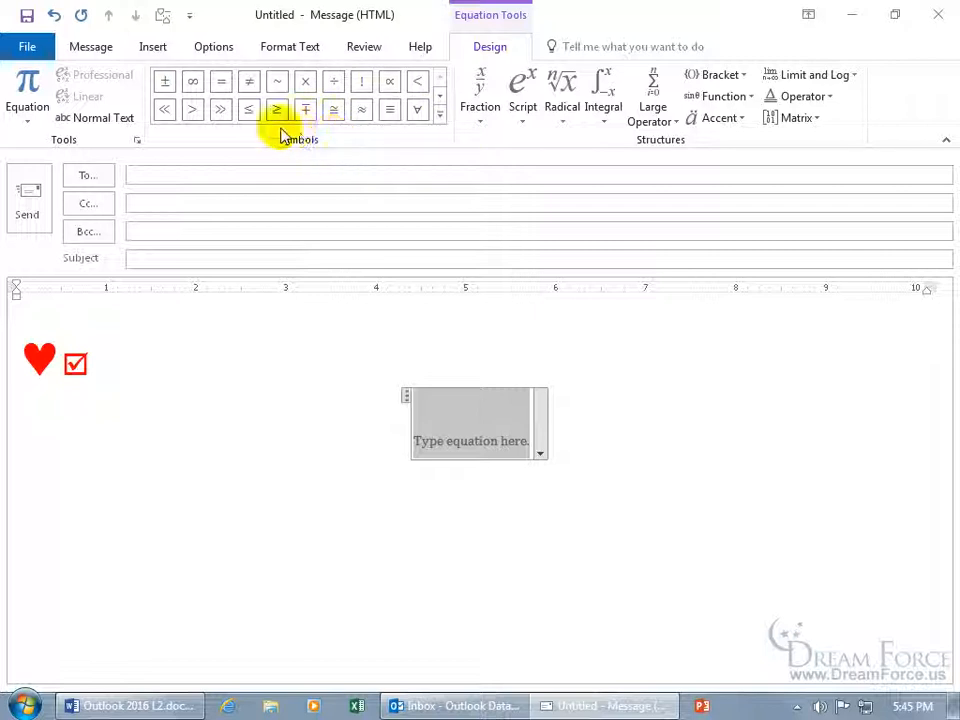
mouse_move(278, 135)
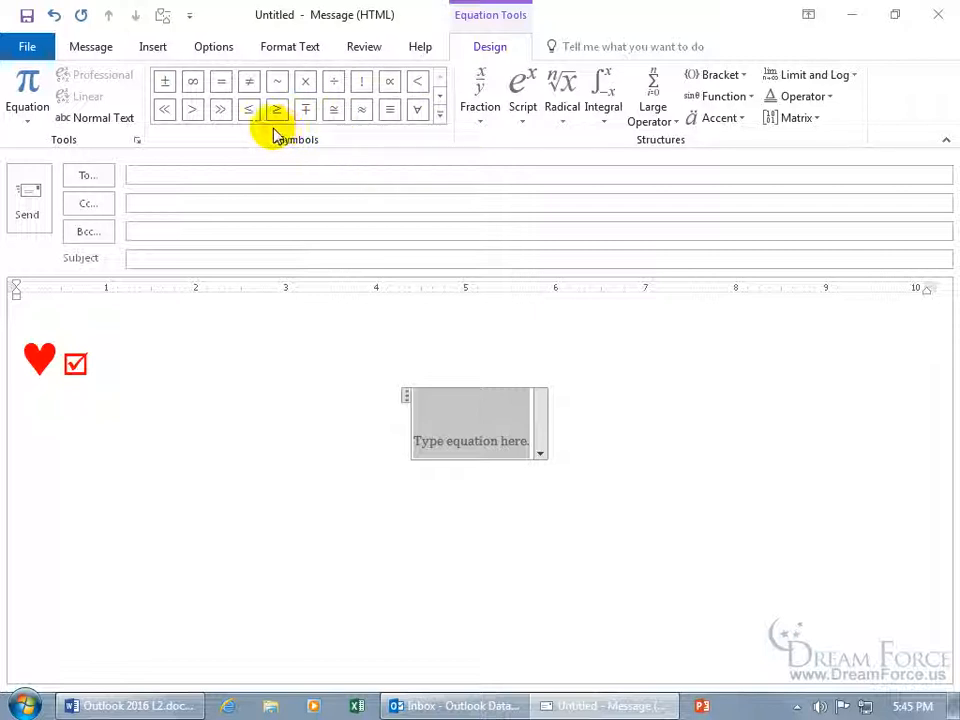
mouse_move(220, 81)
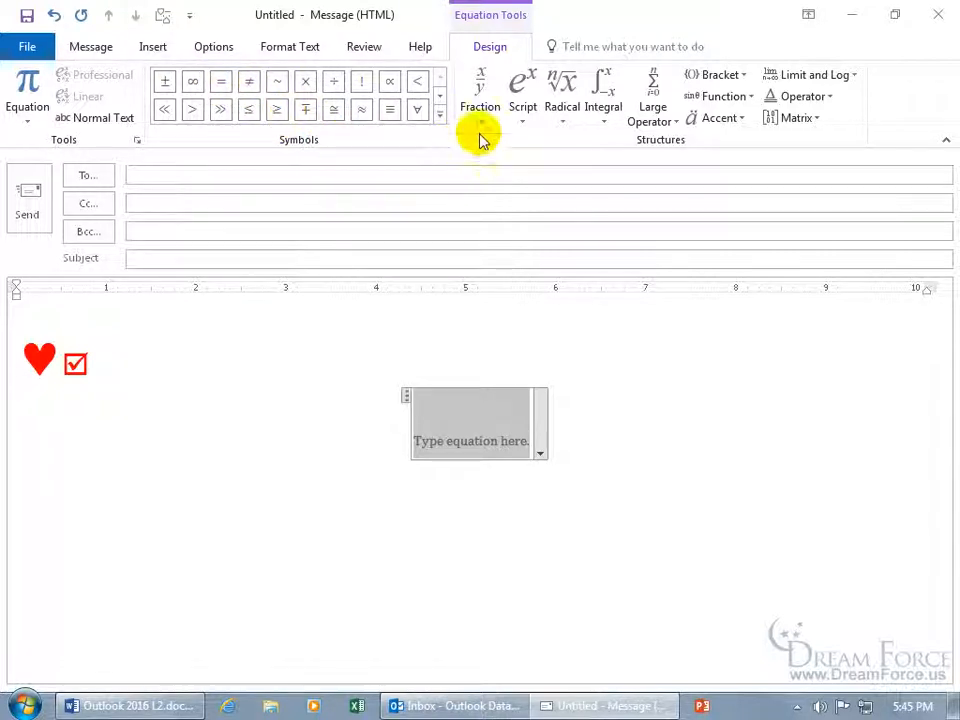
- Insert three stacked fractions separated by minus and equals signs
left_click(479, 95)
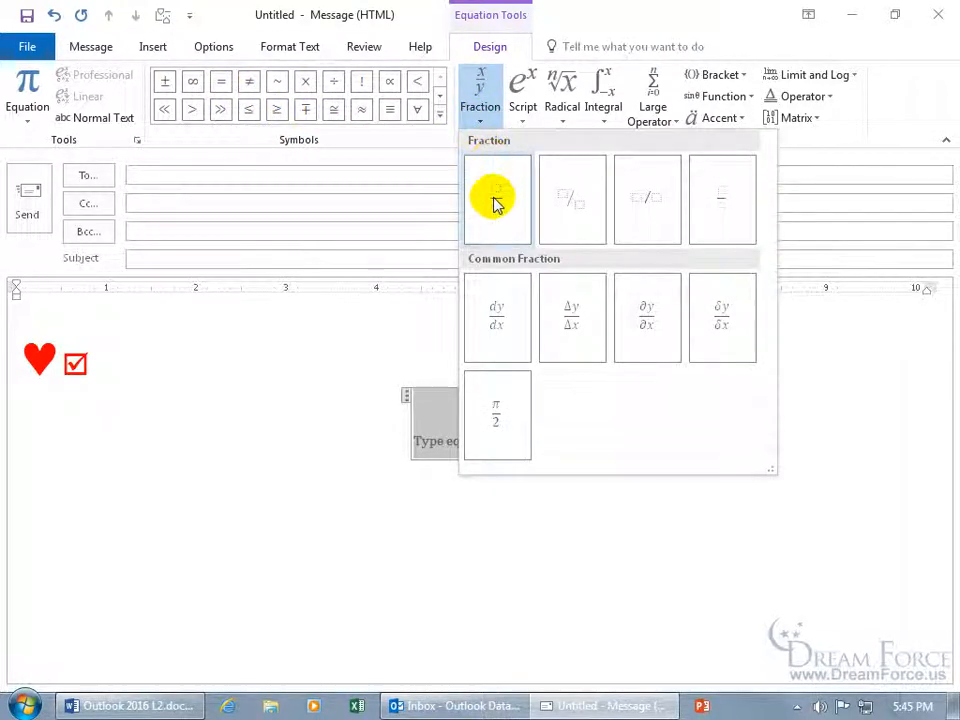
left_click(497, 198)
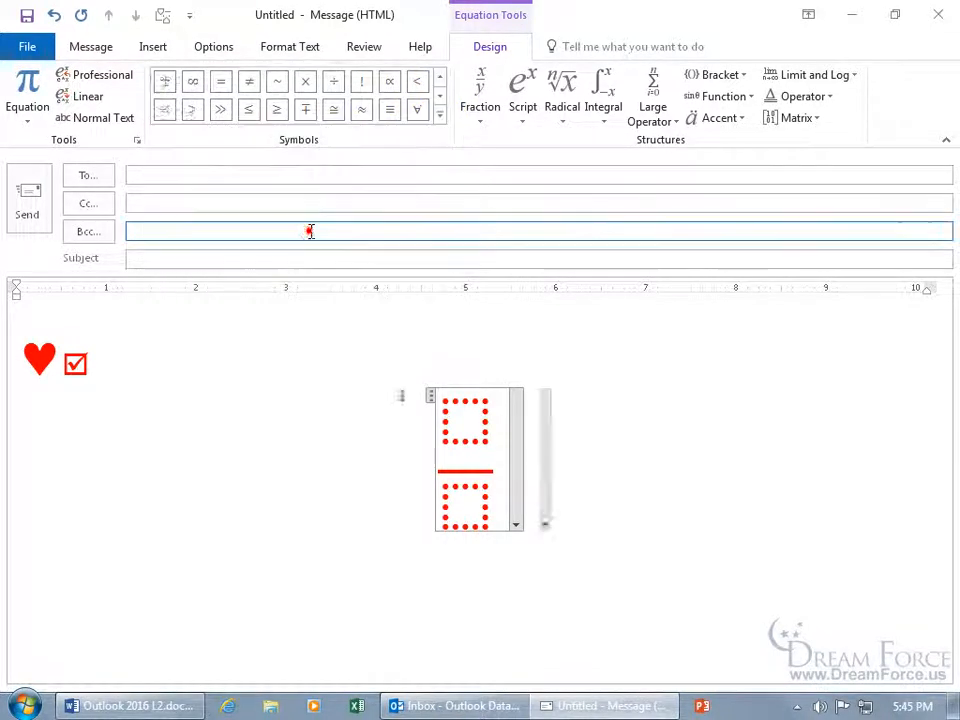
left_click(480, 95)
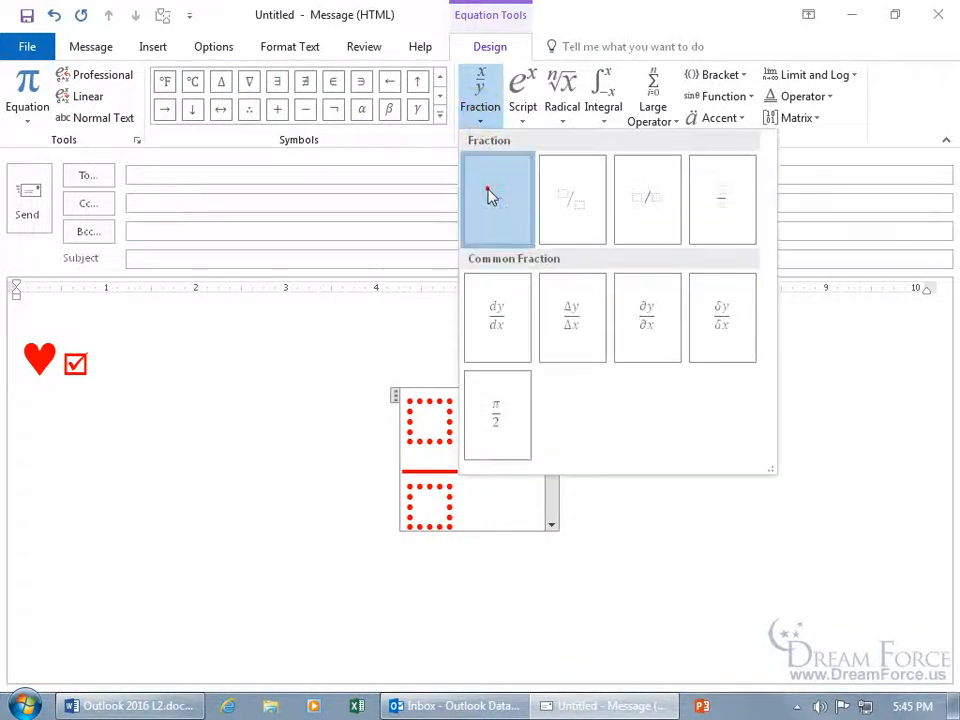
left_click(497, 200)
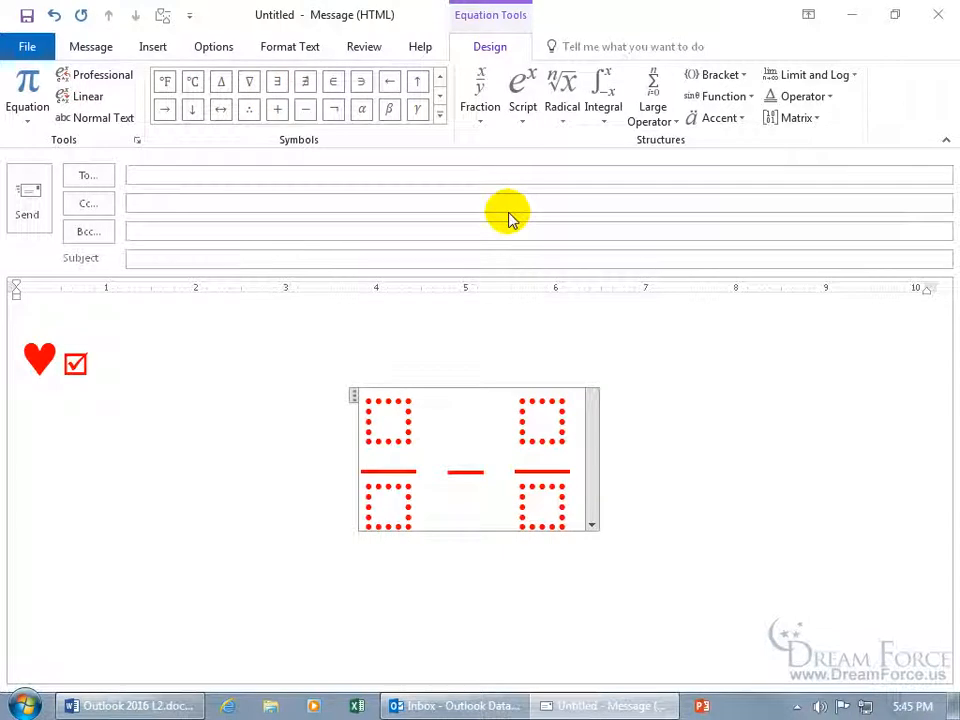
left_click(480, 95)
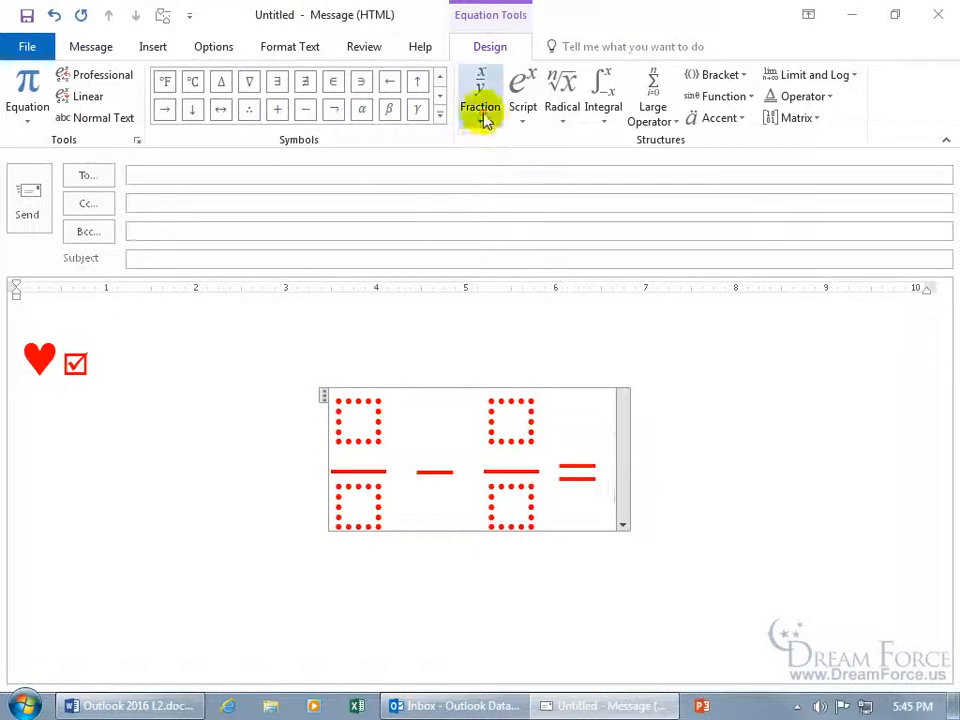
left_click(480, 95)
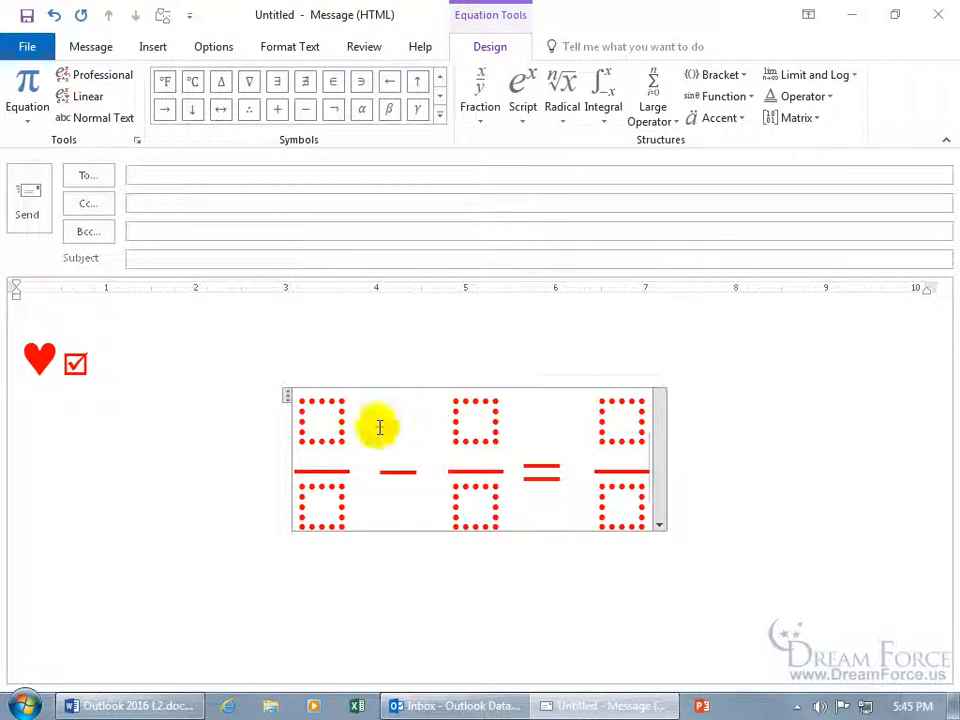
- Fill the fractions with 1/2, 1/4 and 1/4
left_click(322, 420)
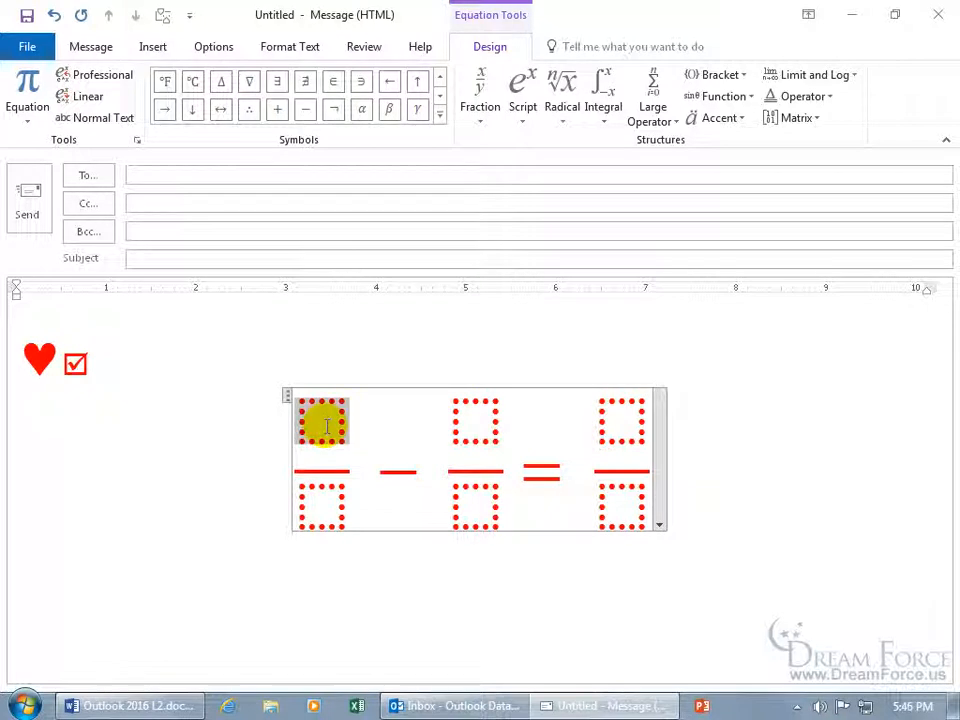
type("1/2 − 1/4 =")
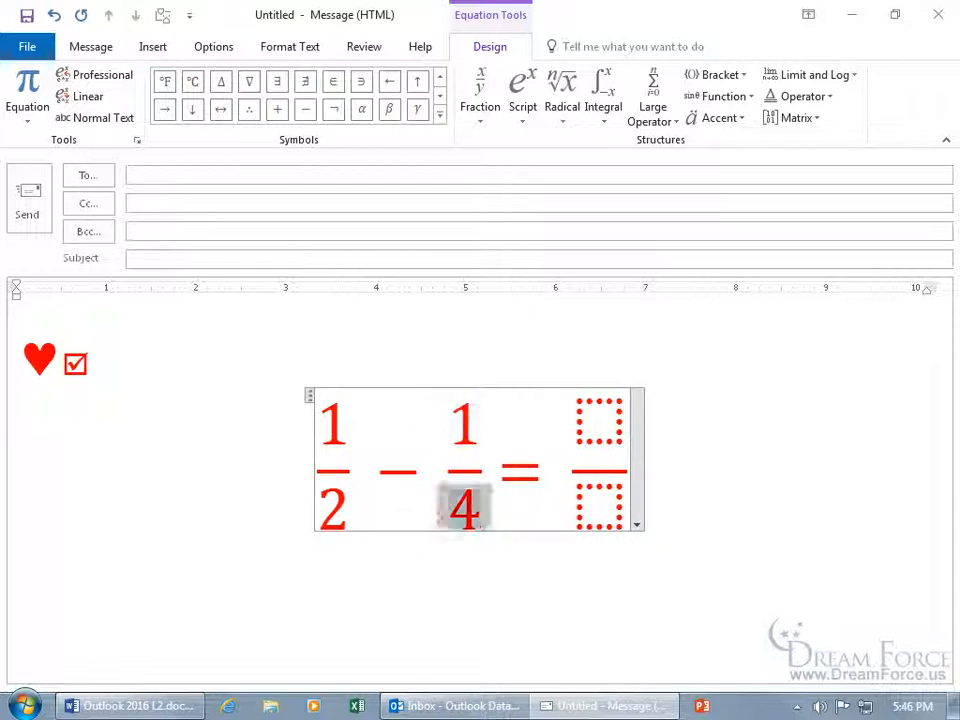
type("1/4")
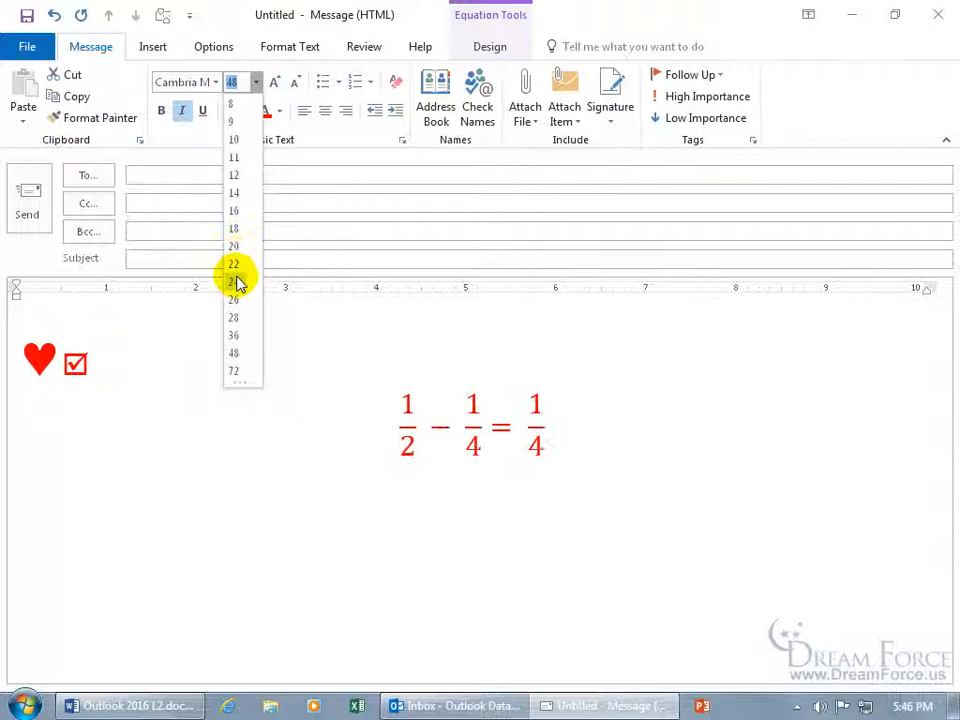
- Set the equation to font size 22 and type 'Text' on the line below
left_click(233, 264)
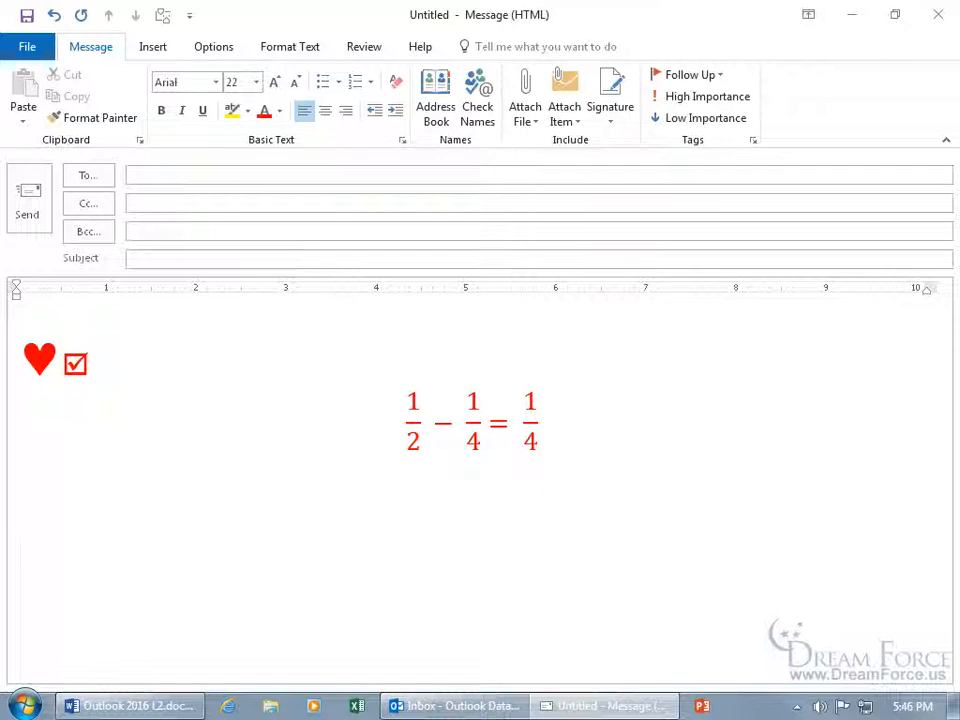
type("te")
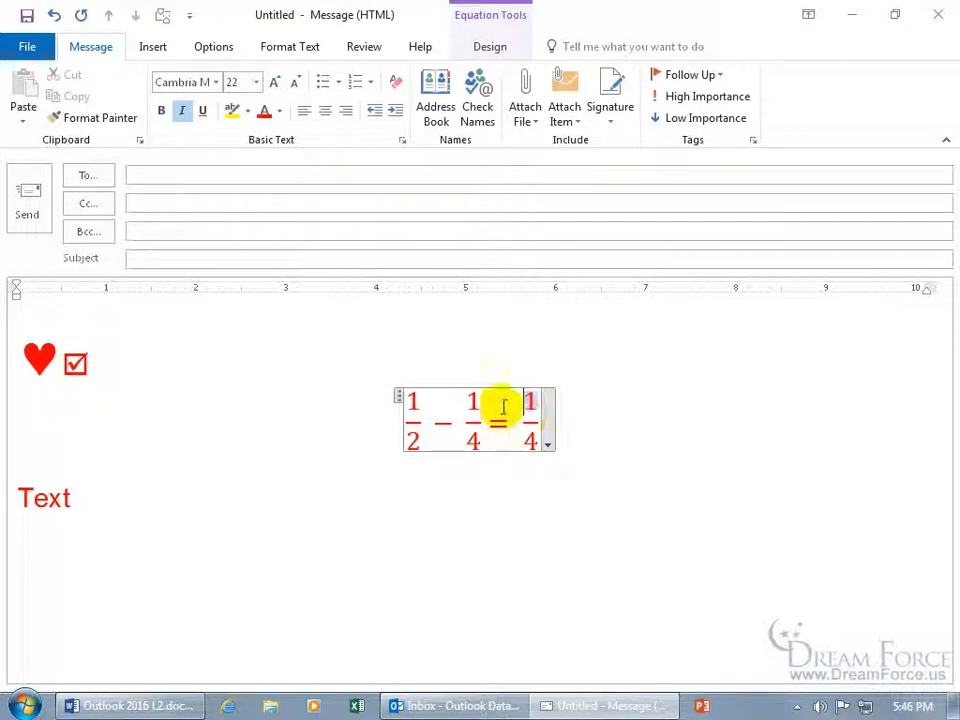
mouse_move(548, 443)
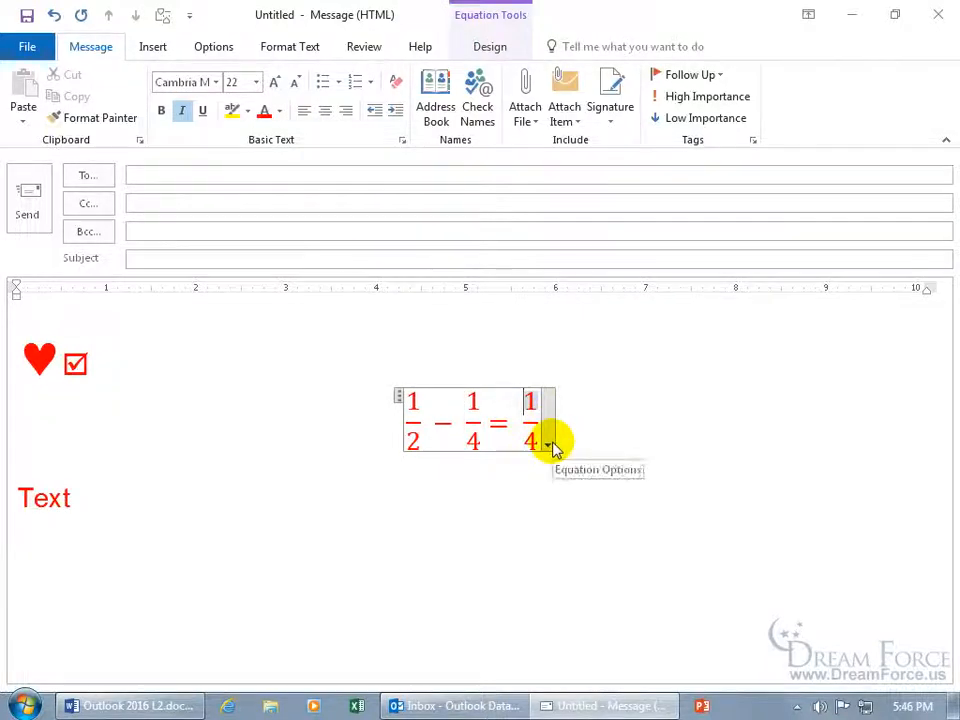
- Switch the equation to Linear form and set its justification to Left
left_click(548, 445)
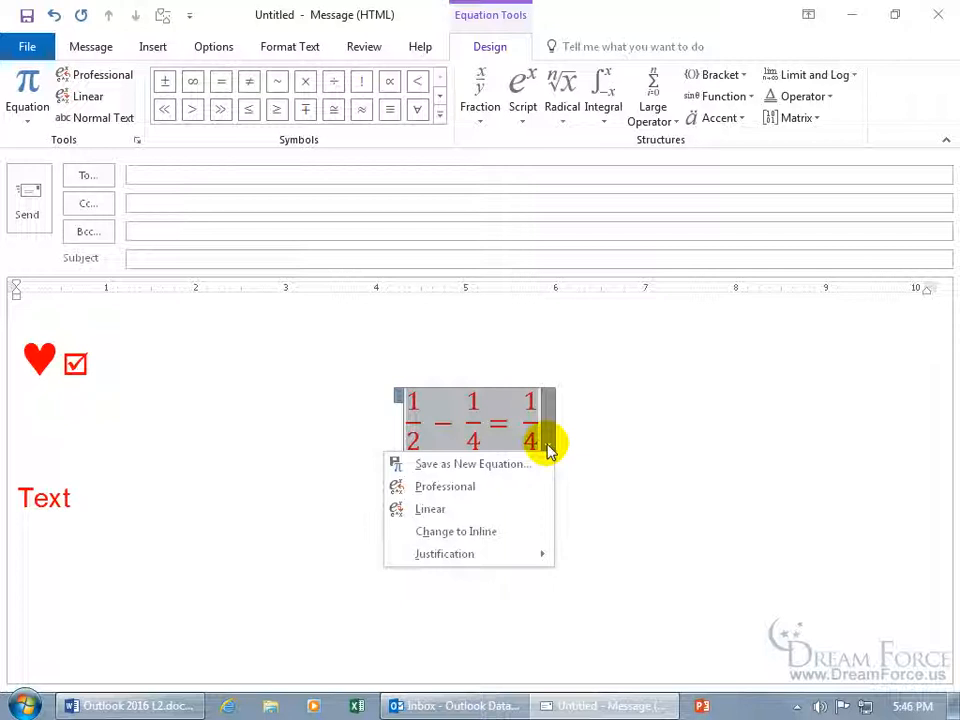
mouse_move(527, 471)
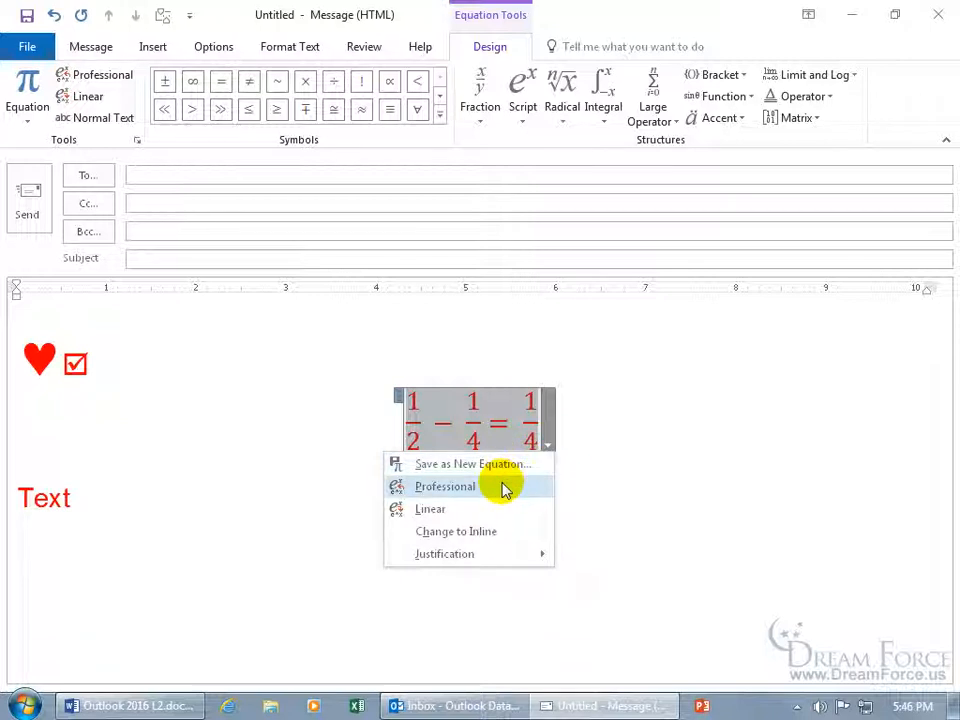
left_click(429, 509)
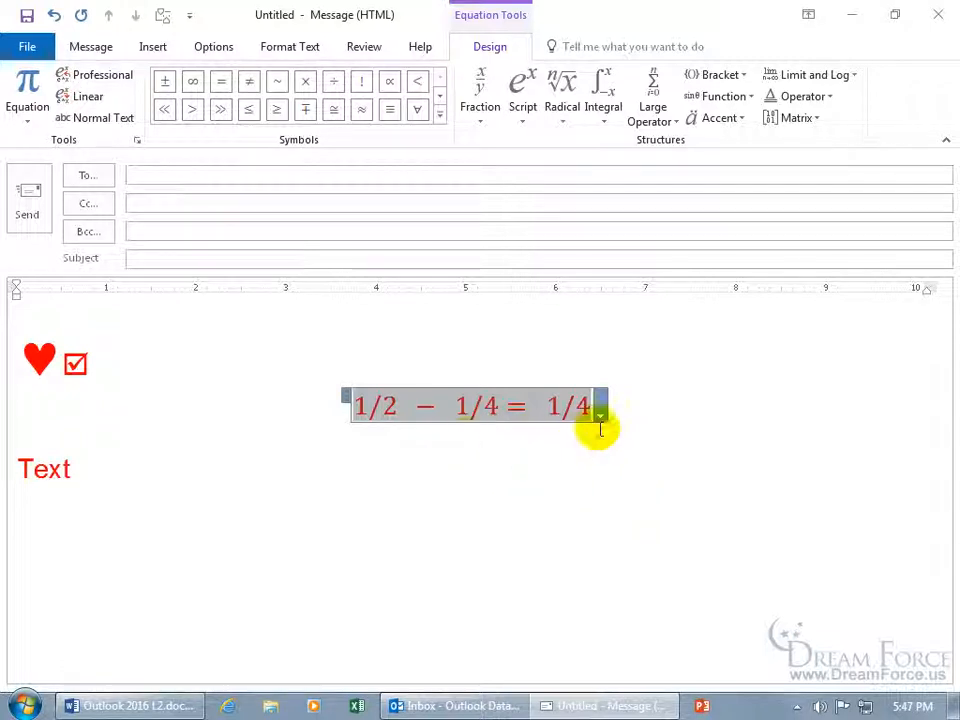
left_click(599, 415)
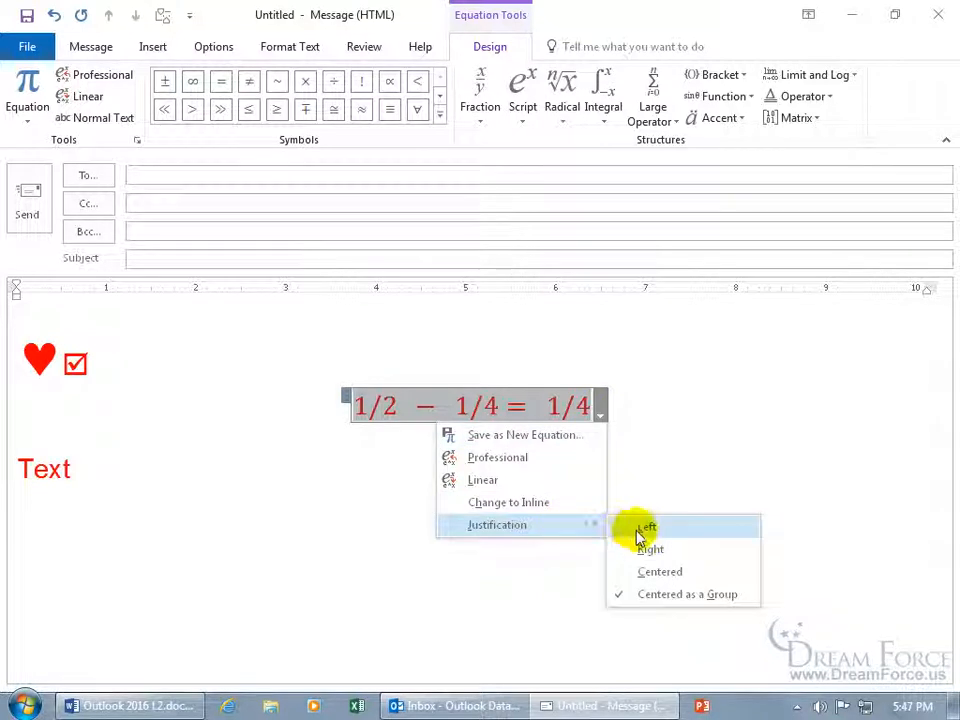
left_click(647, 526)
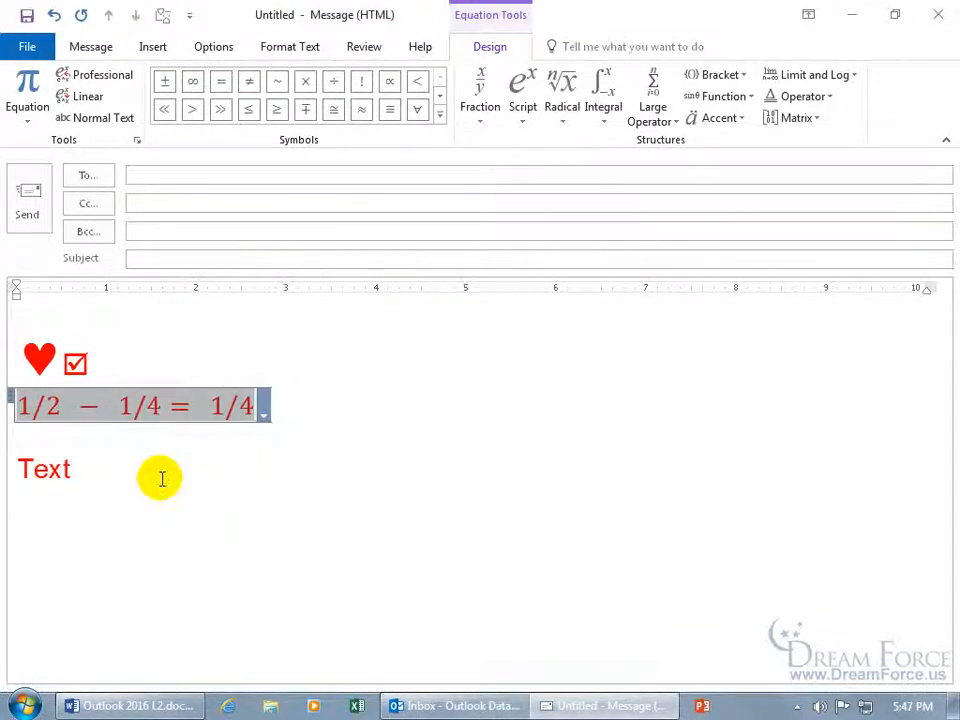